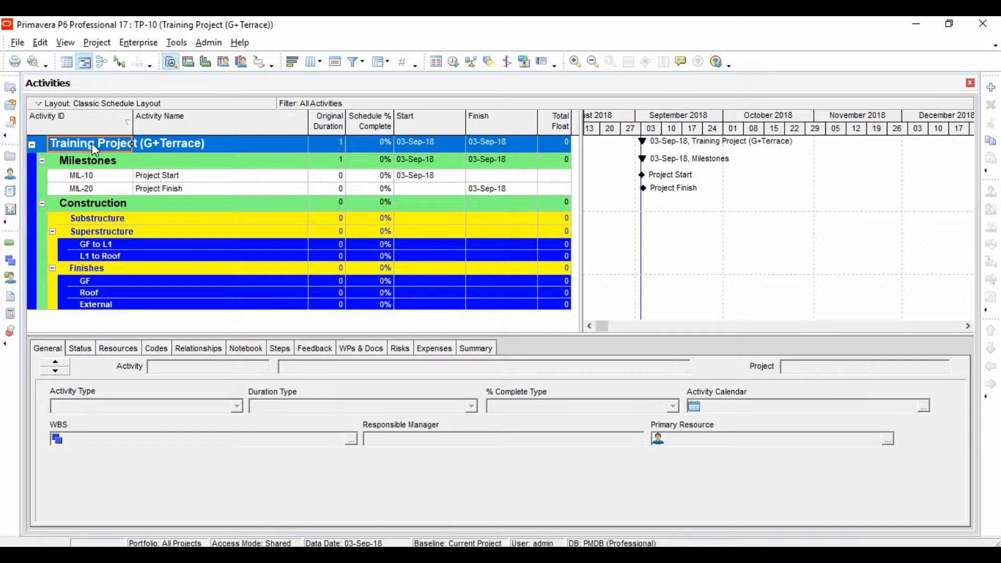
mouse_move(296, 219)
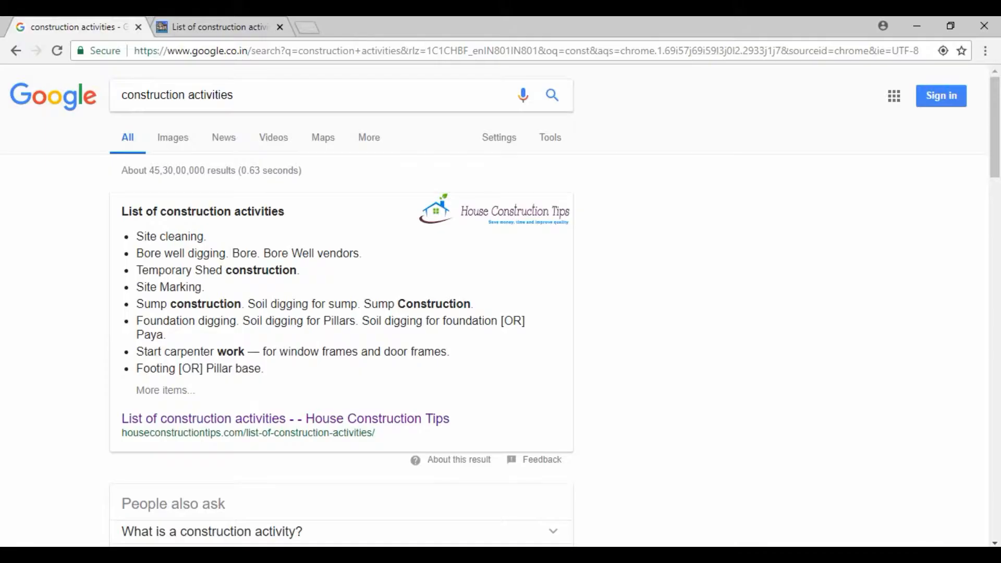
mouse_move(132, 254)
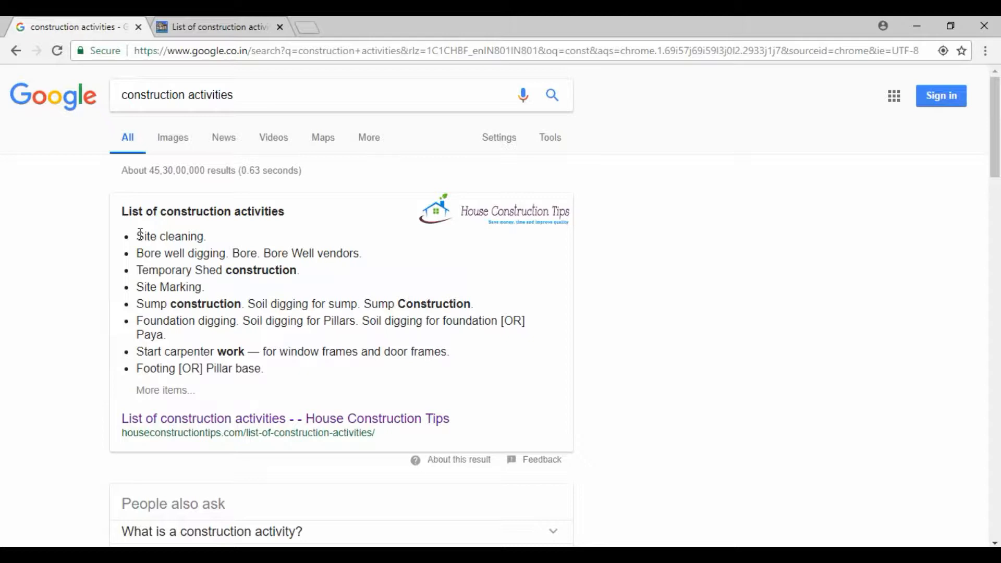
Review the listed construction activities down to carpenter work, then clear the highlight
drag(135, 235, 184, 253)
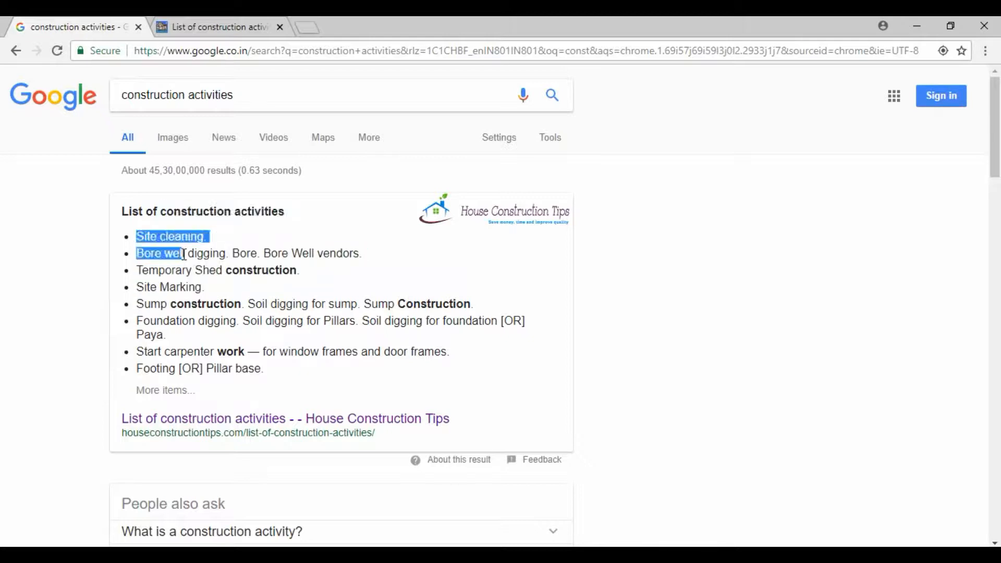
drag(178, 253, 199, 271)
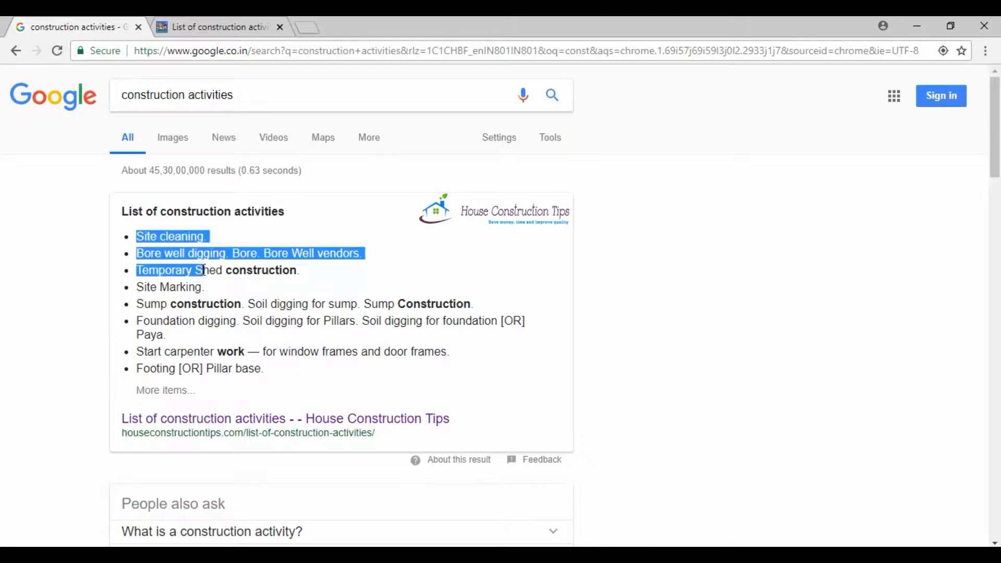
drag(201, 269, 237, 352)
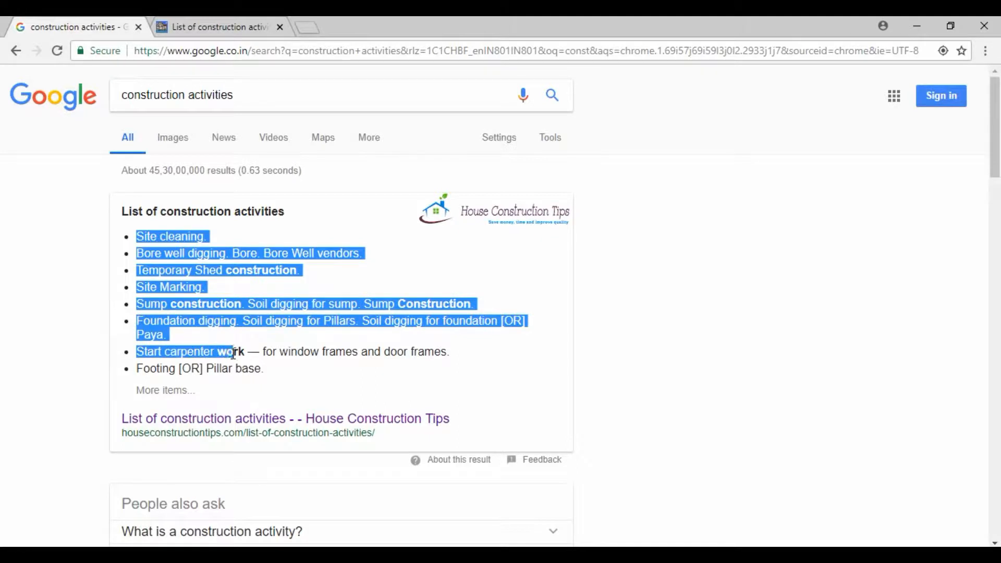
click(154, 215)
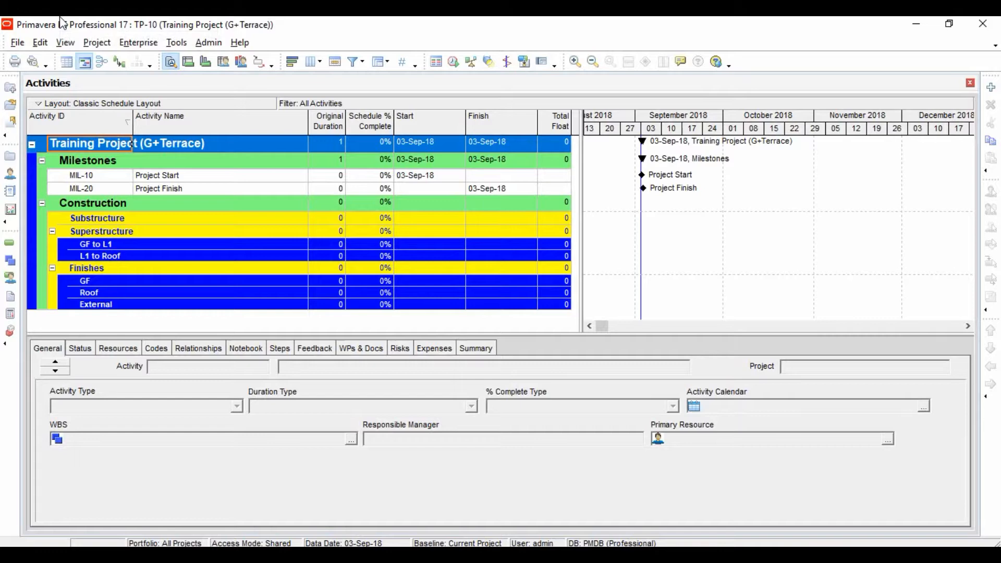
Add activity A1000 'Demarcation & Fencing Works' under Substructure, 5 days from 03-Sep-18
click(93, 203)
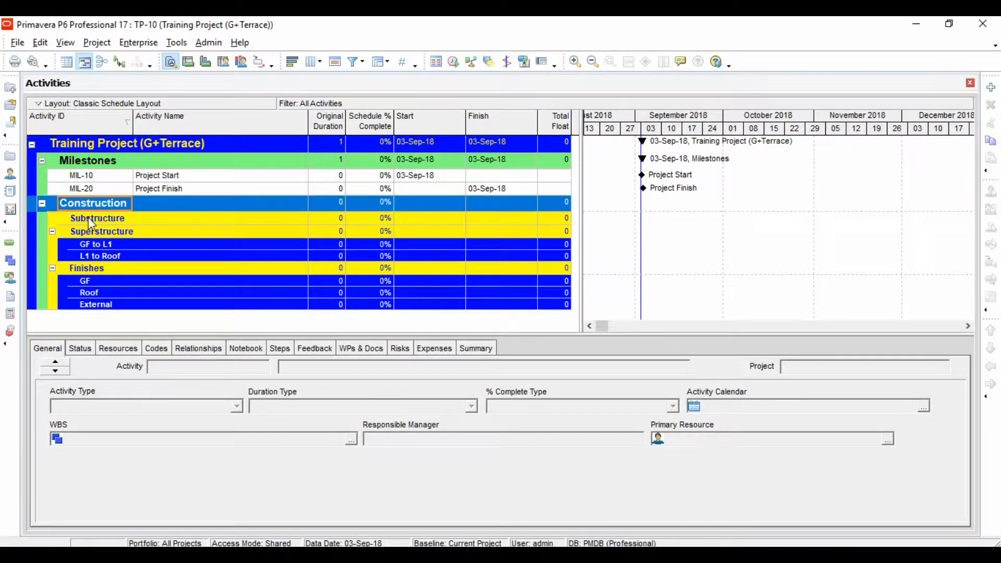
click(97, 218)
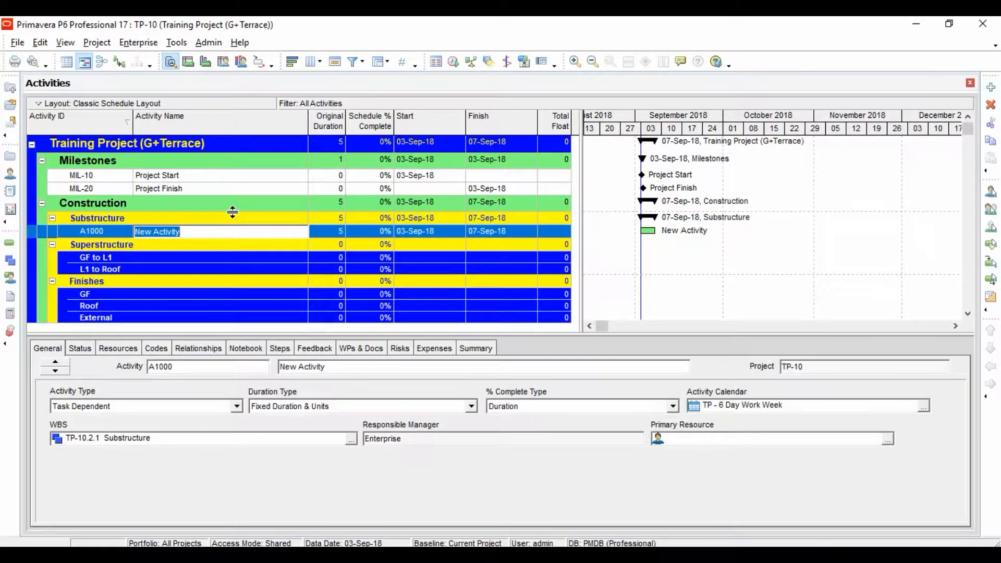
text(De)
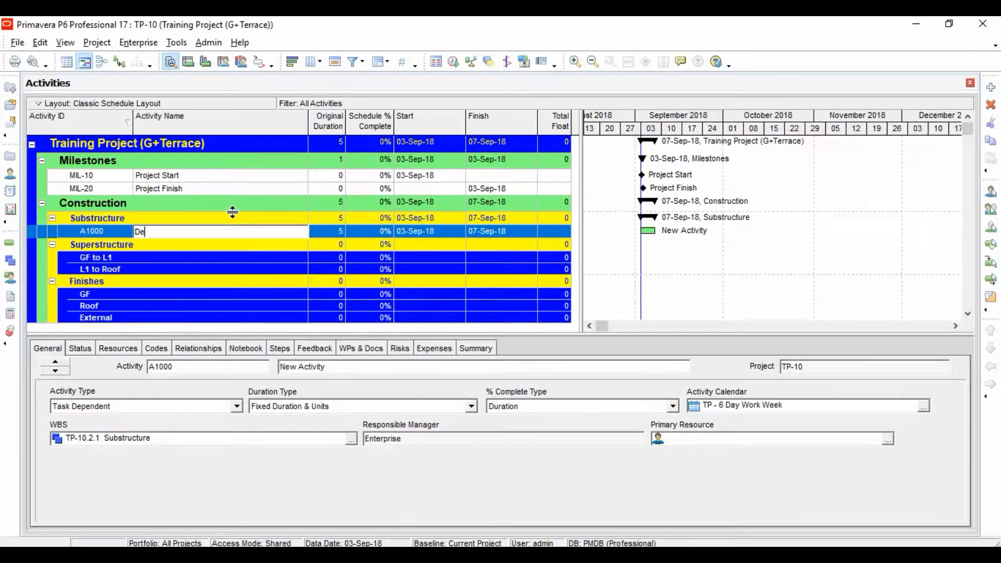
text(n &)
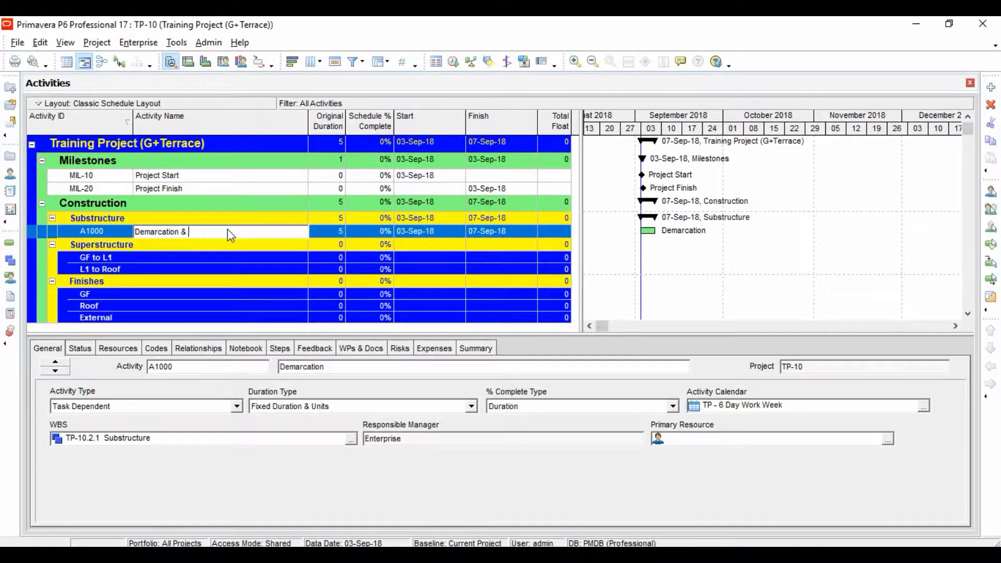
text(Fenc)
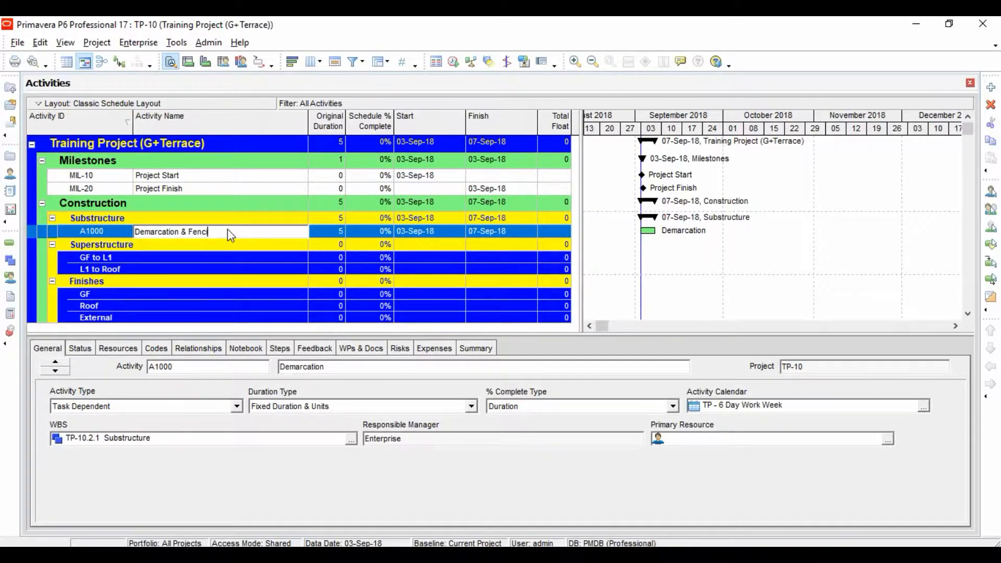
text(ing Works)
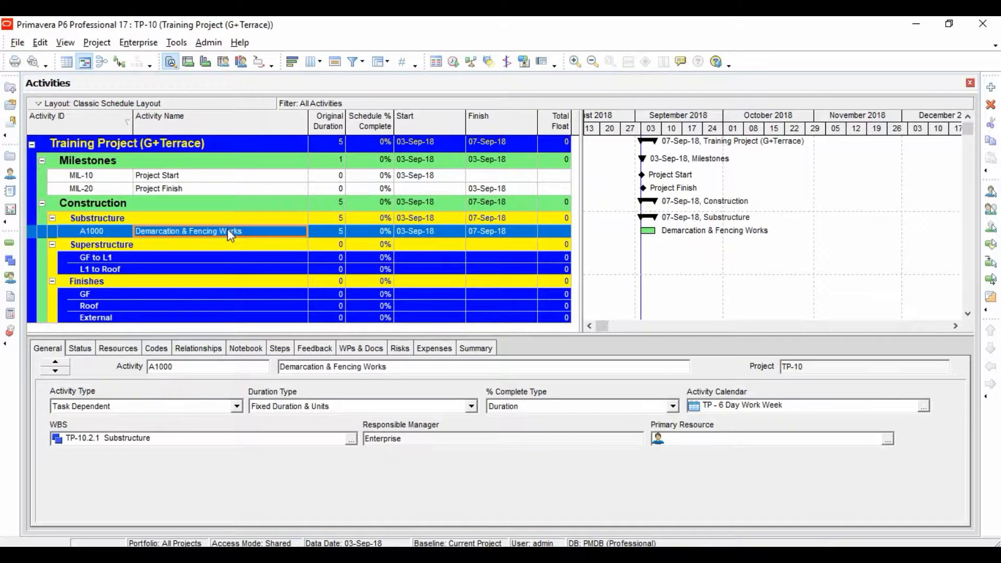
click(92, 231)
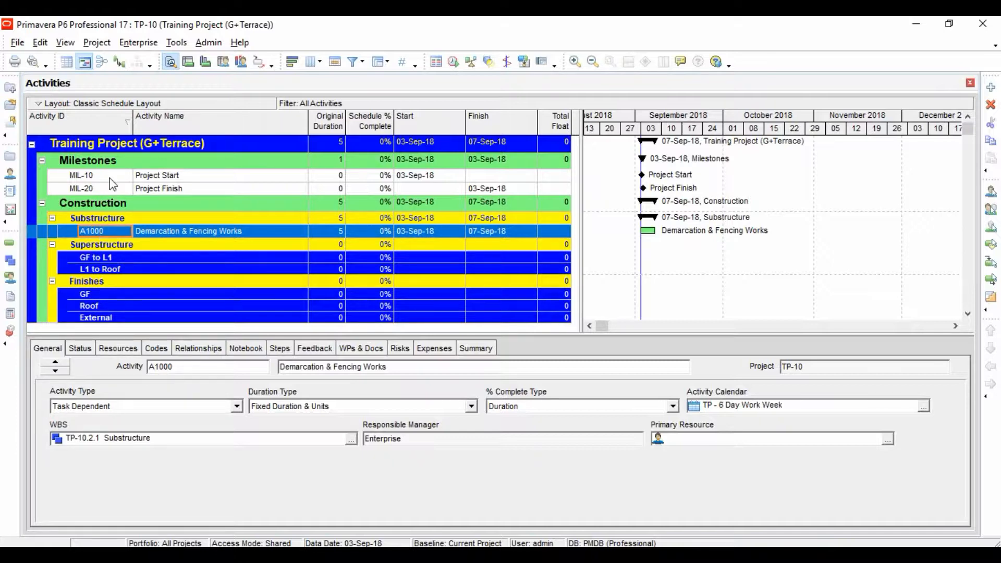
click(83, 176)
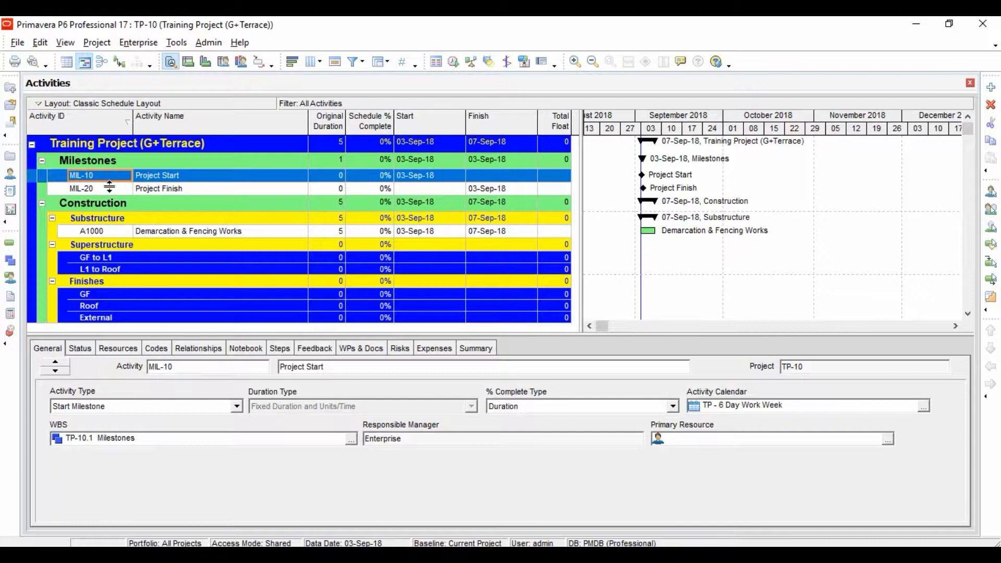
click(83, 187)
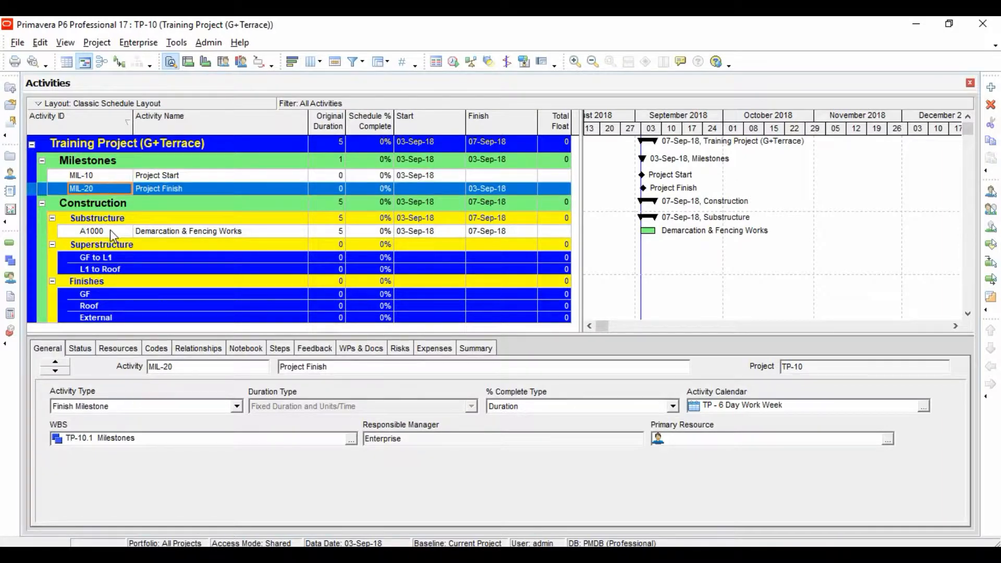
click(92, 231)
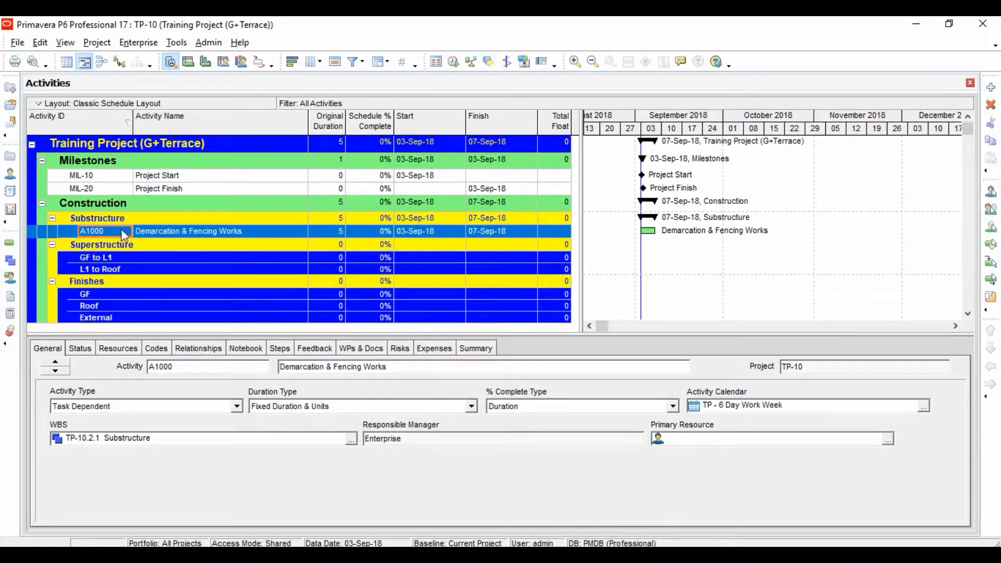
mouse_move(113, 180)
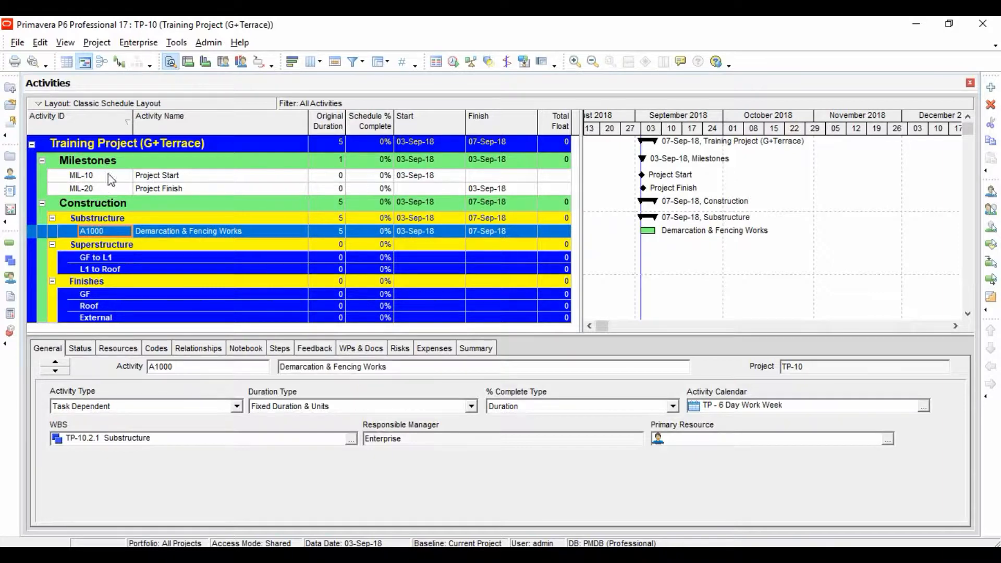
mouse_move(328, 253)
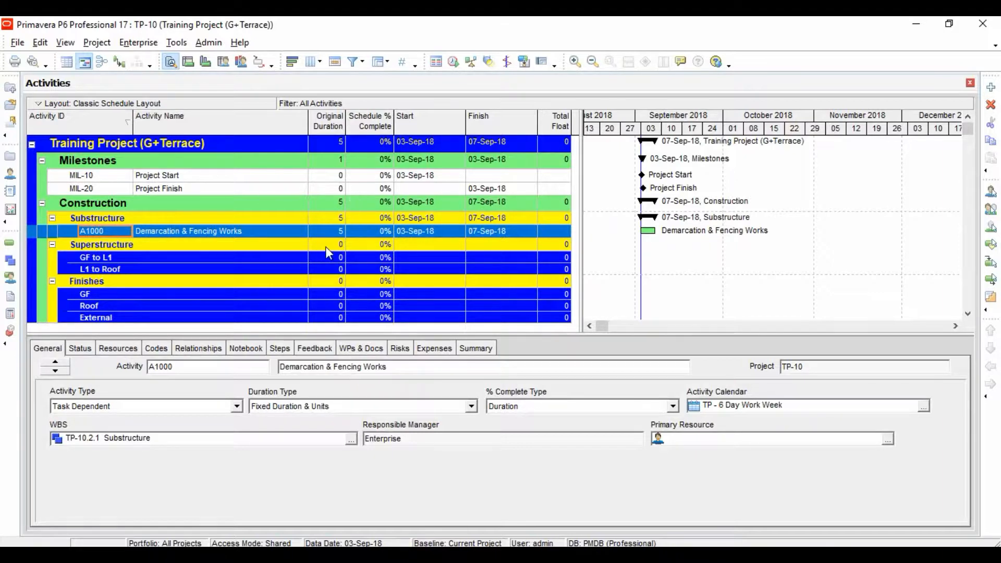
Set A1000's Original Duration to 8 days so it finishes on 11-Sep-18
click(340, 230)
text(8)
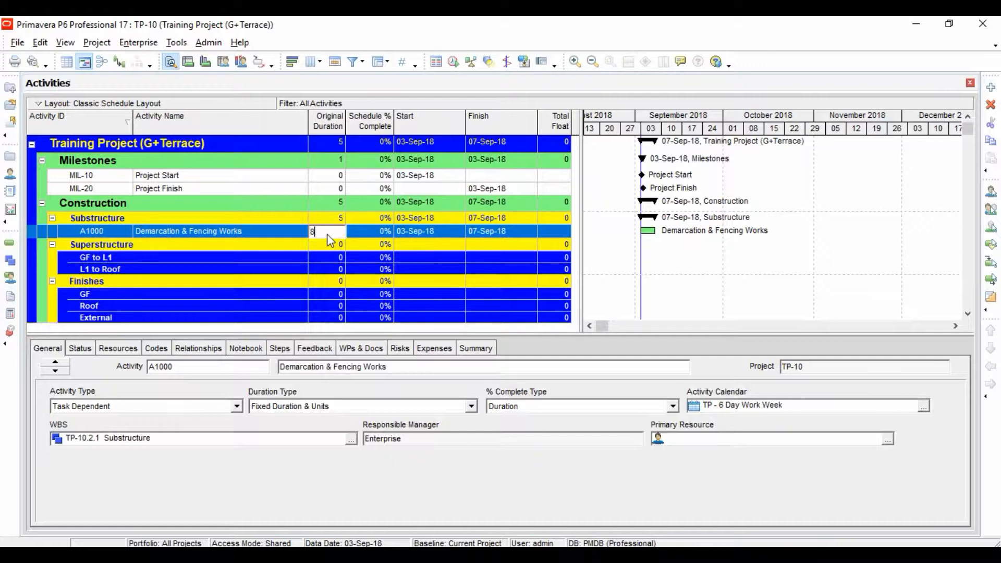
key(Enter)
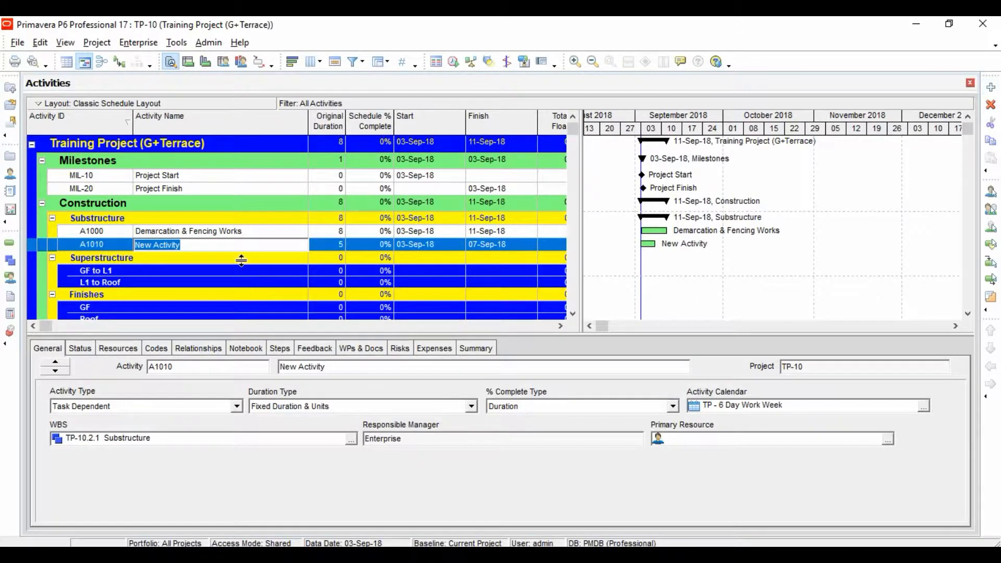
Name the new activity A1010 'Site Setup' under Substructure
text(S)
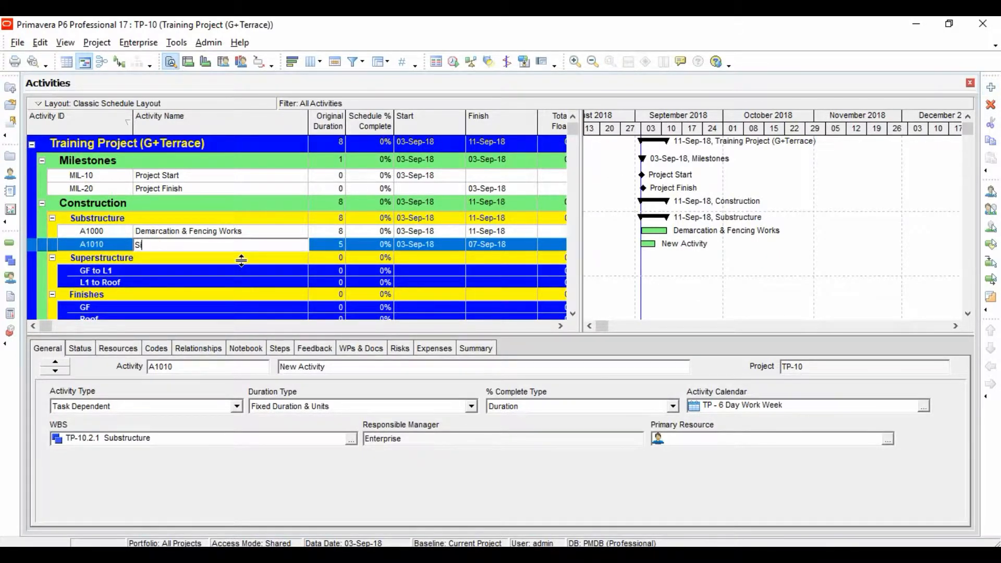
text(ite Setup)
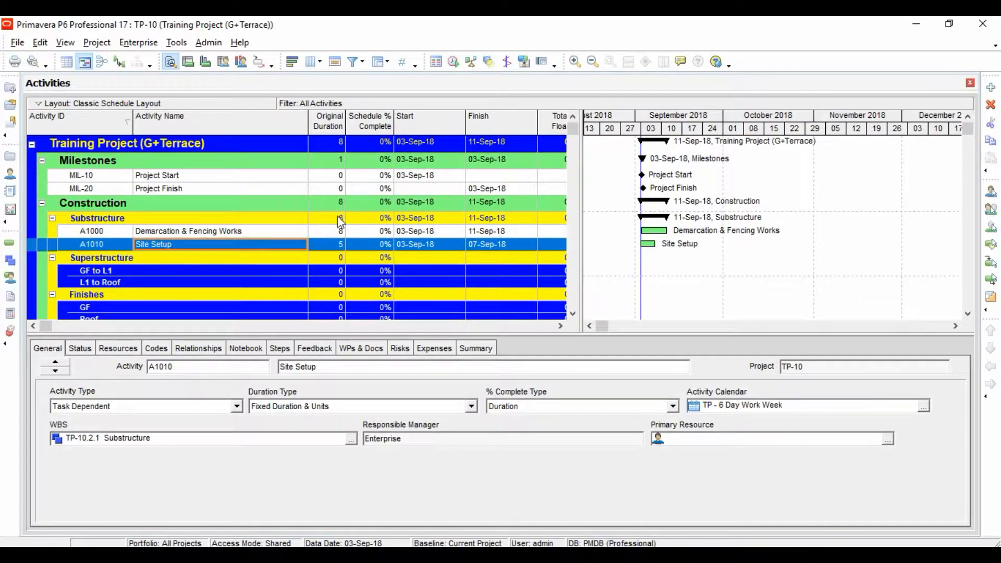
click(327, 244)
text(Exc)
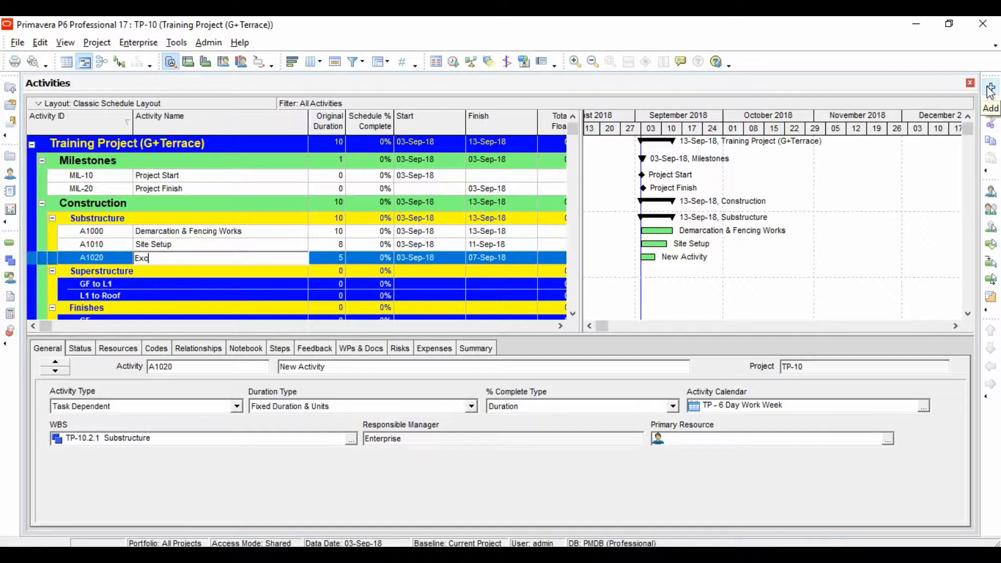
Name A1020 'Excavation' and add A1030 'Soil Compaction' under Substructure
text(avation)
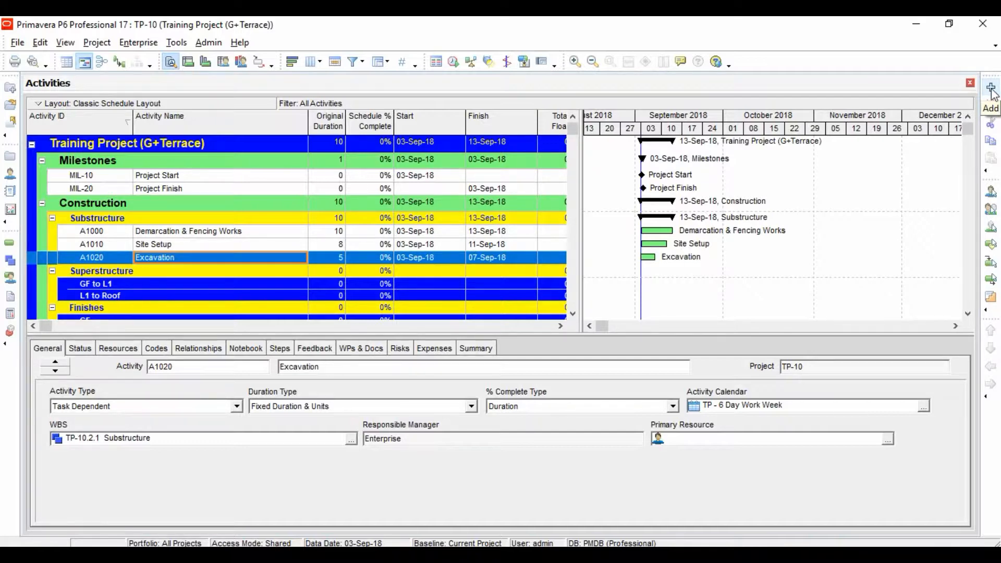
click(991, 88)
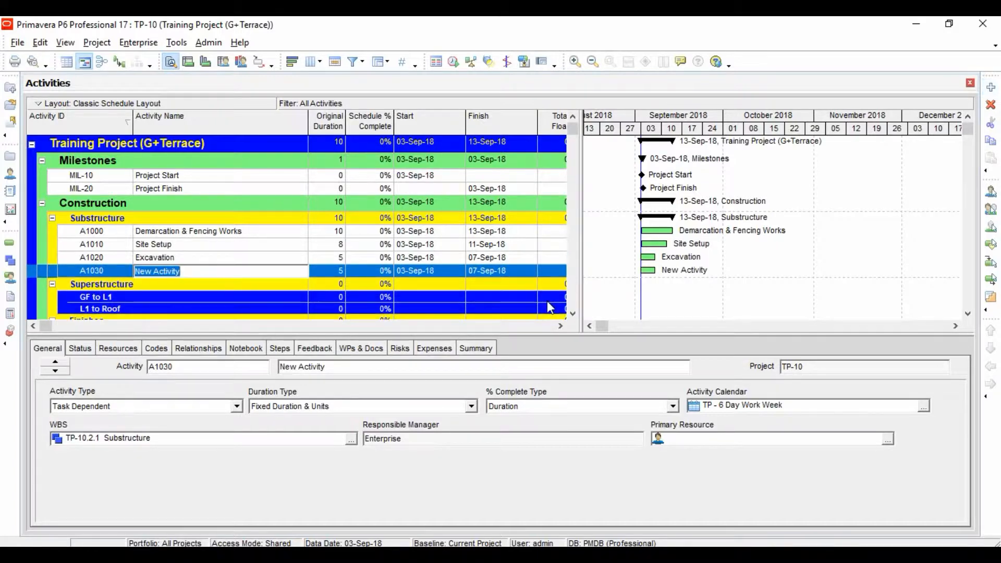
text(Soil COm)
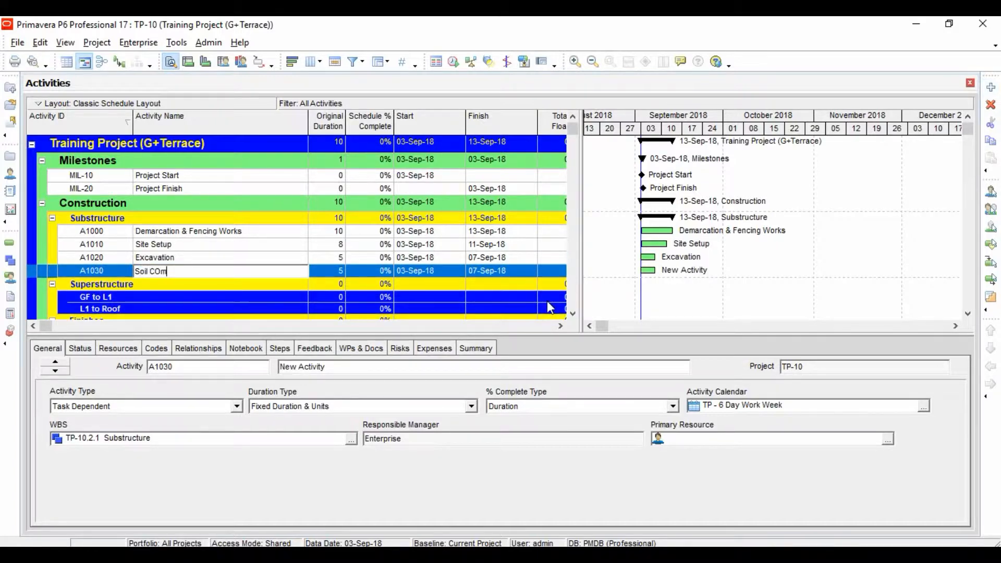
text(Soil Compactio)
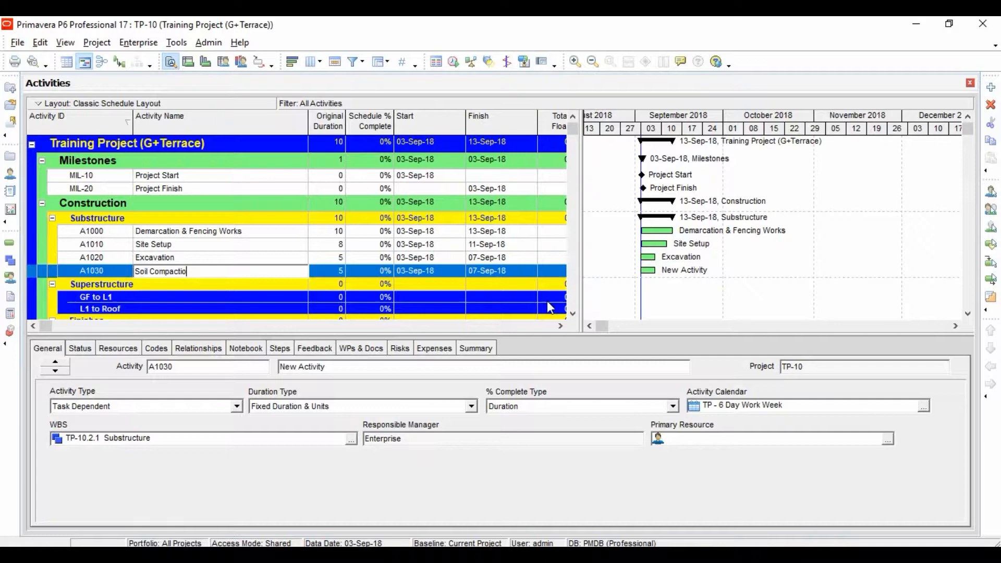
key(Enter)
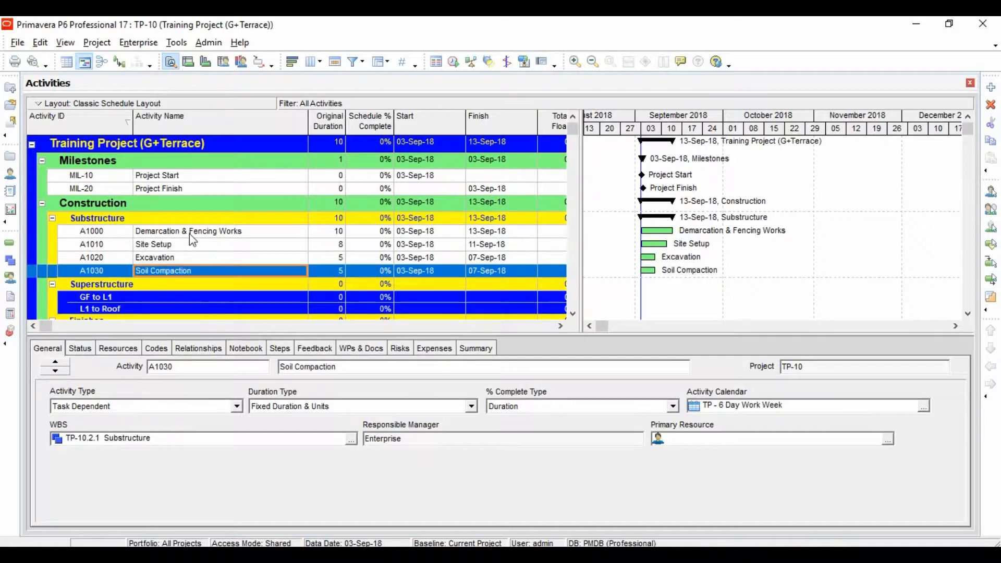
click(188, 231)
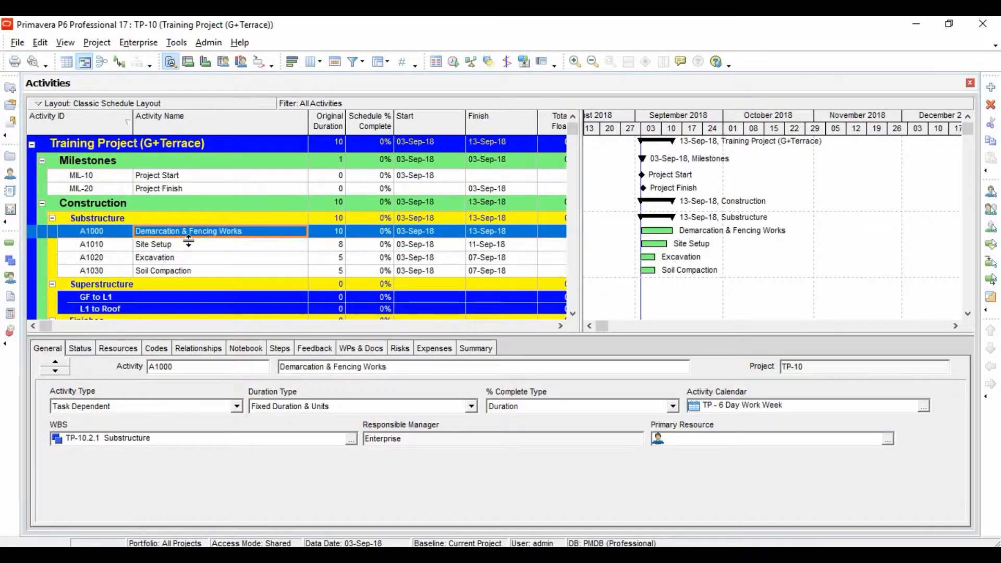
click(98, 218)
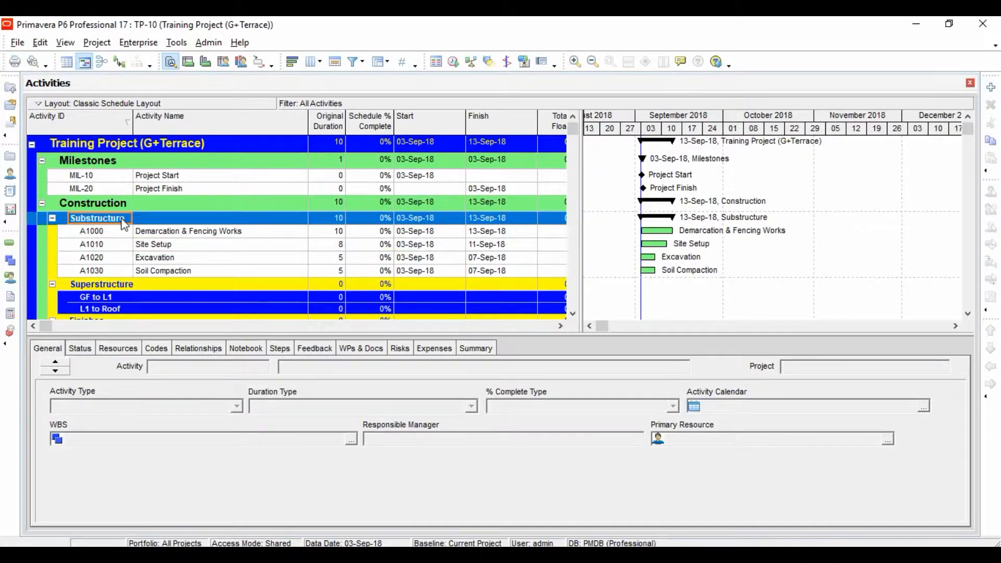
click(188, 231)
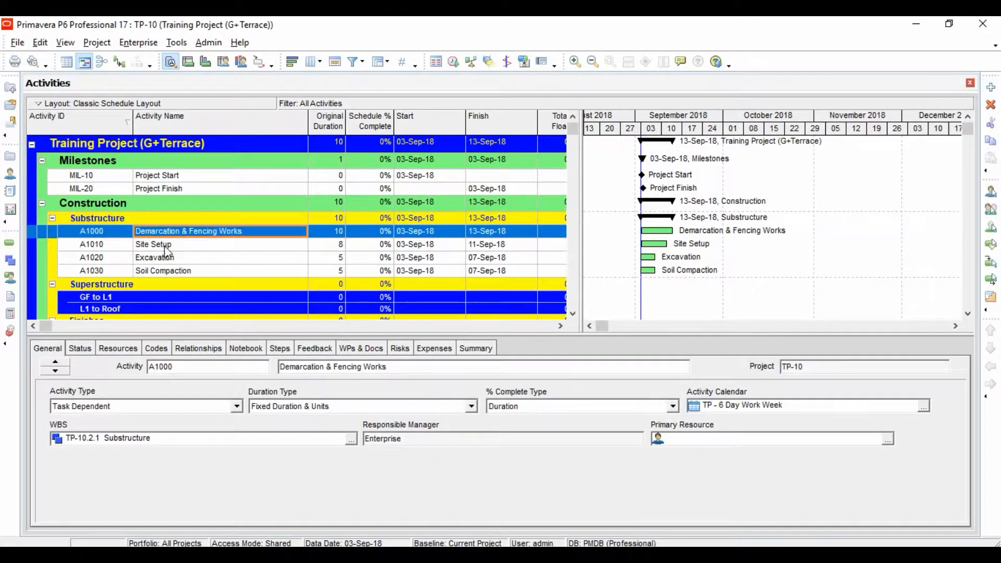
mouse_move(159, 242)
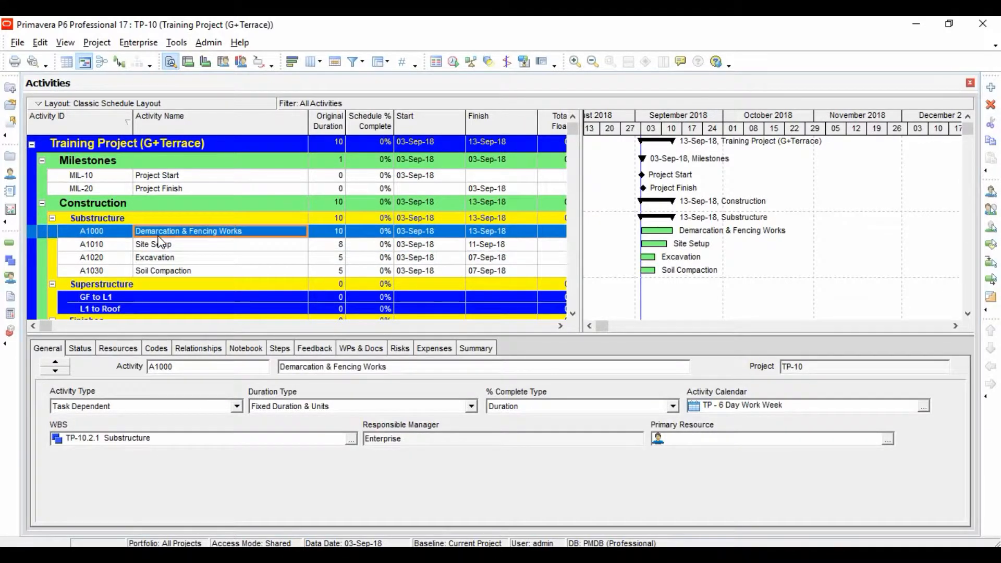
mouse_move(120, 225)
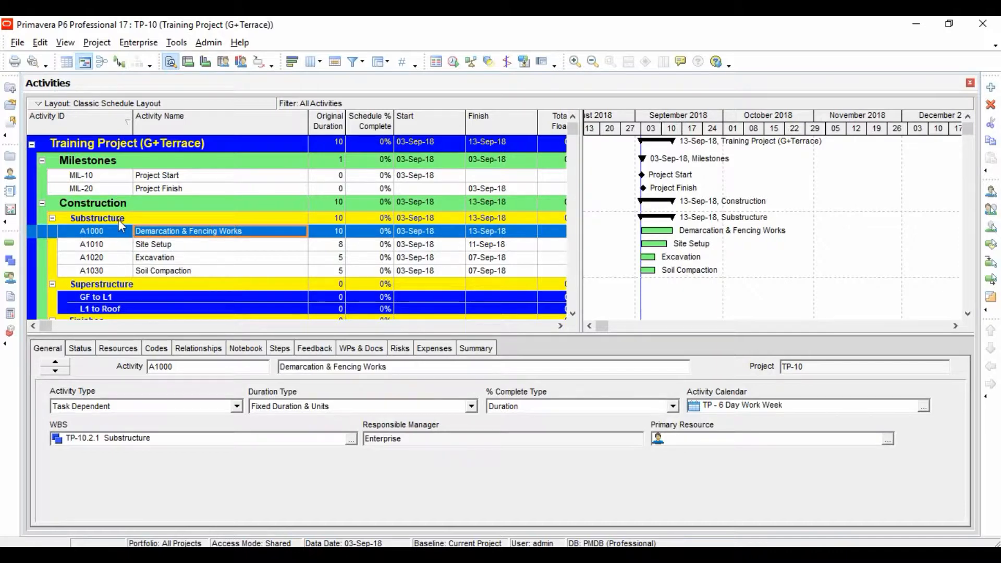
click(98, 218)
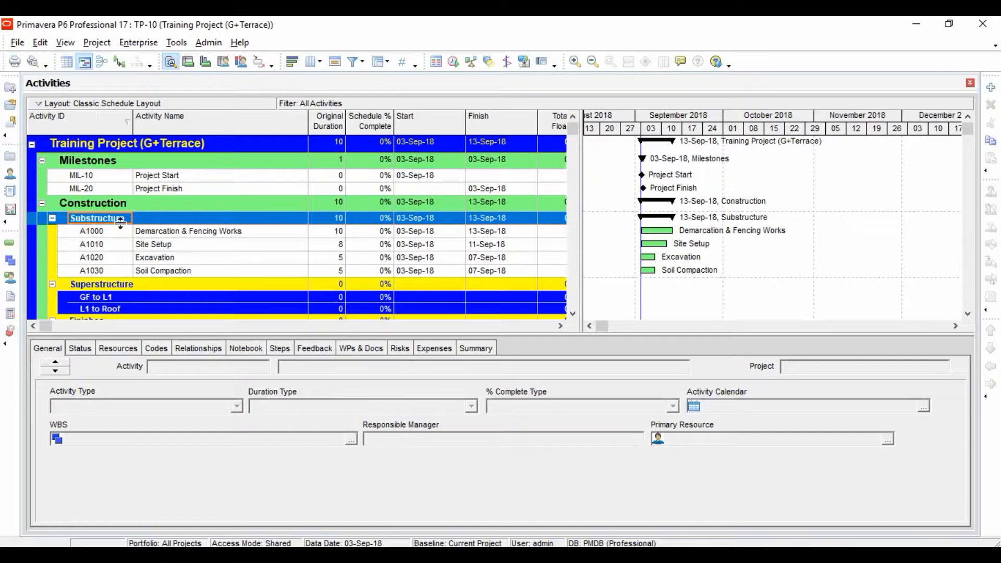
mouse_move(104, 222)
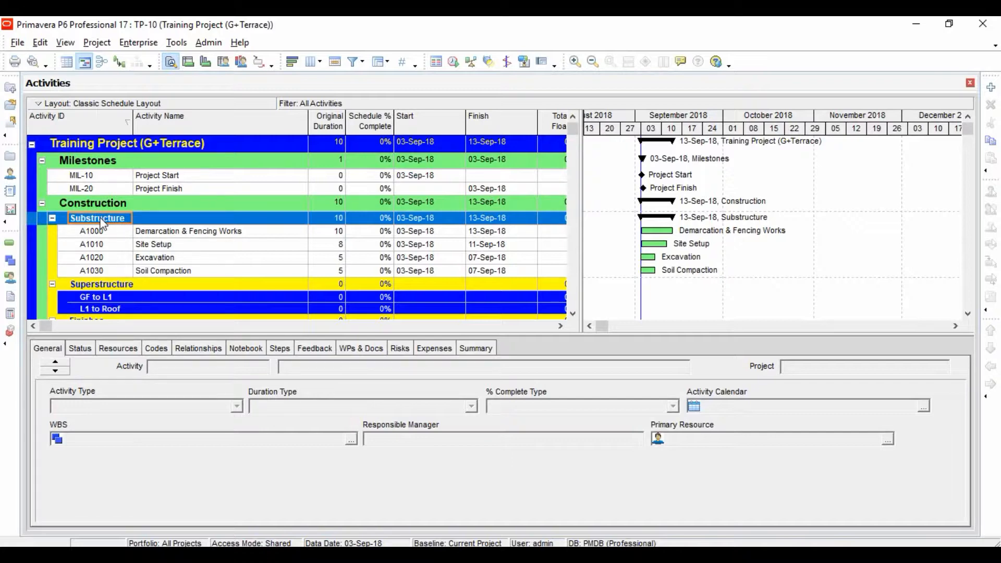
click(92, 231)
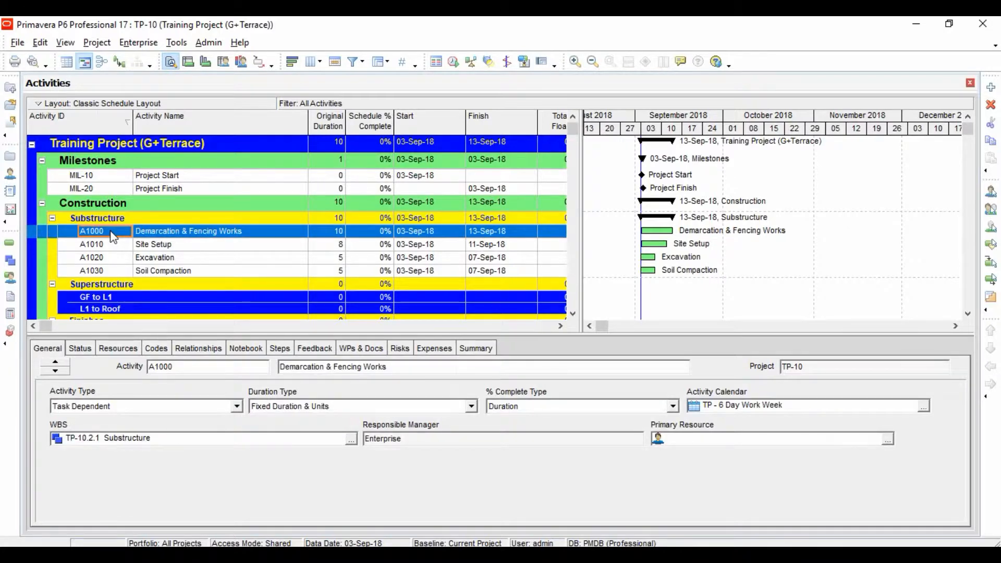
click(97, 244)
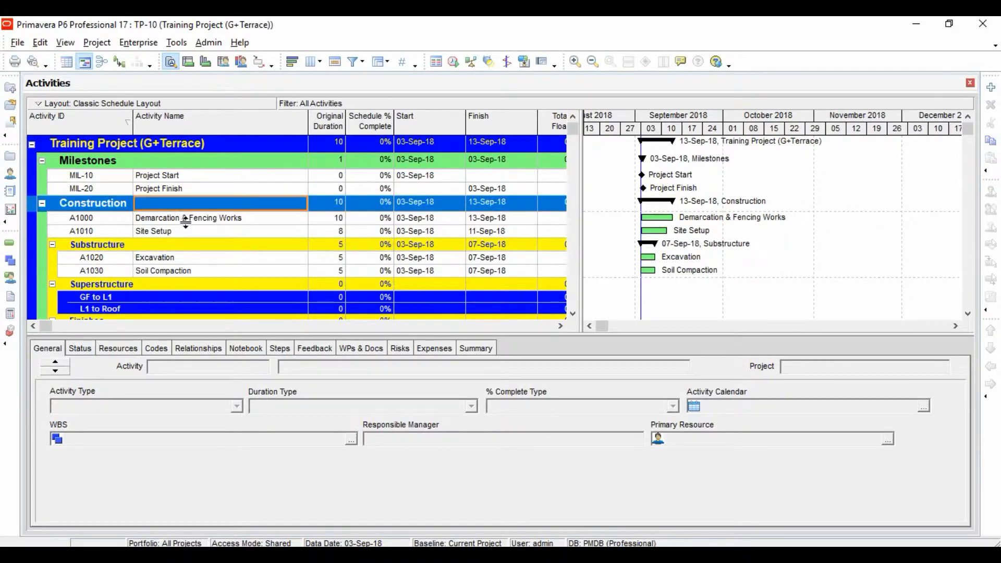
Check the WBS field of A1000, A1010 and A1020 Excavation after moving them to Construction
click(154, 230)
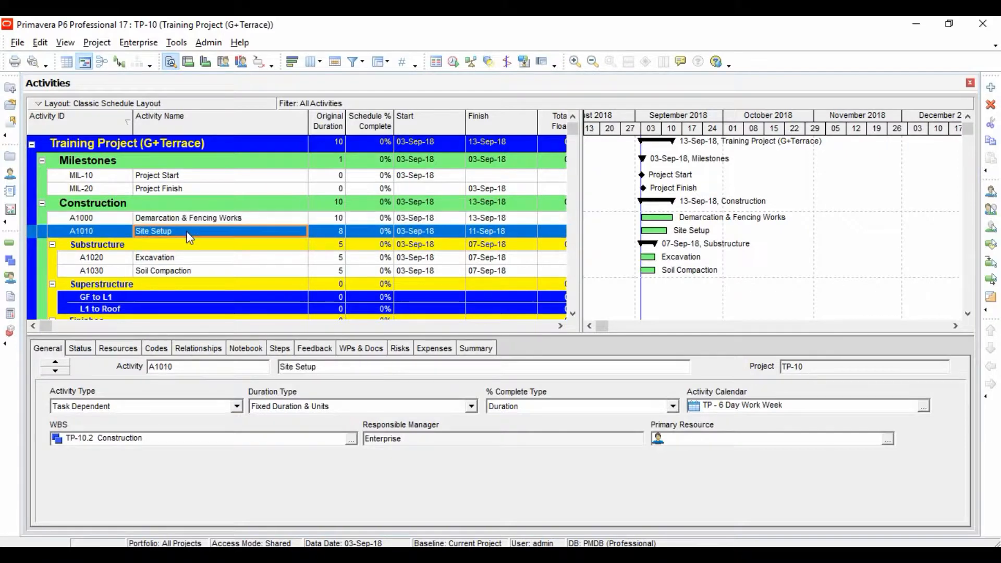
click(187, 218)
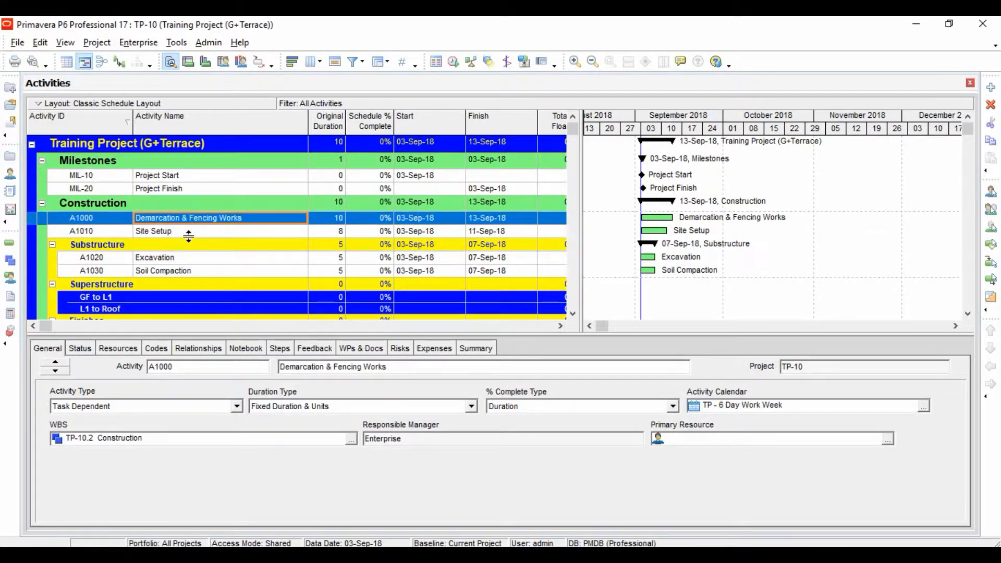
click(154, 257)
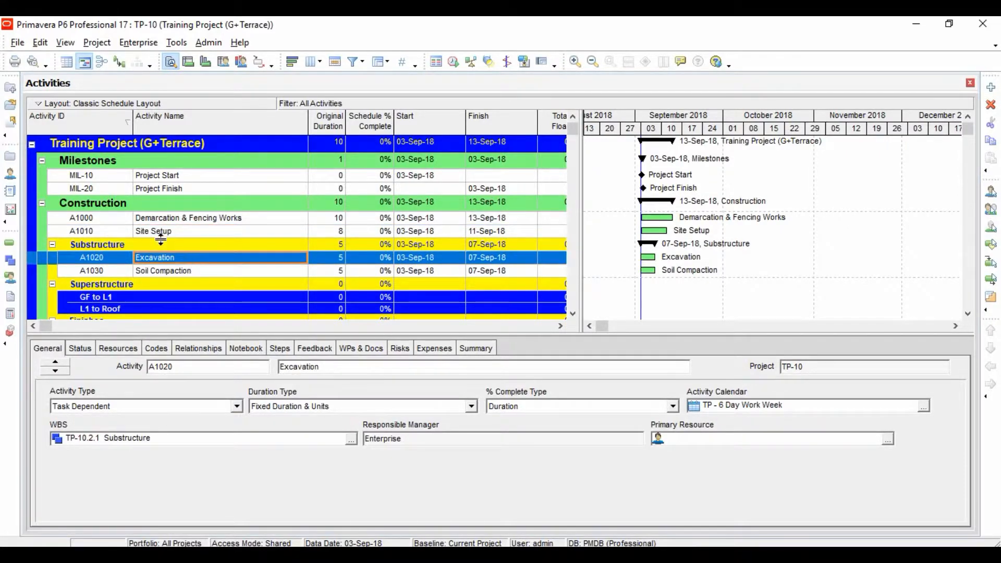
click(152, 231)
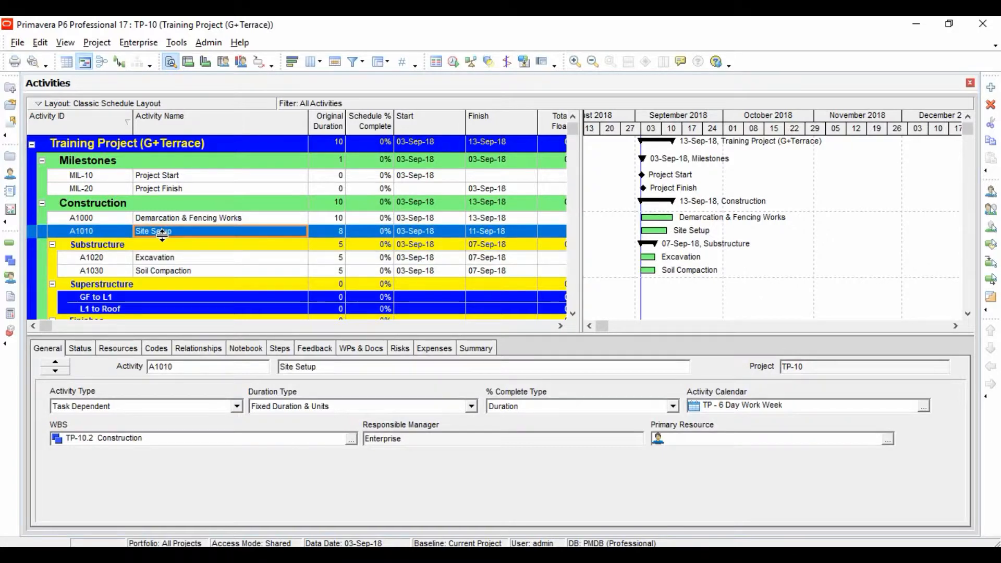
click(154, 257)
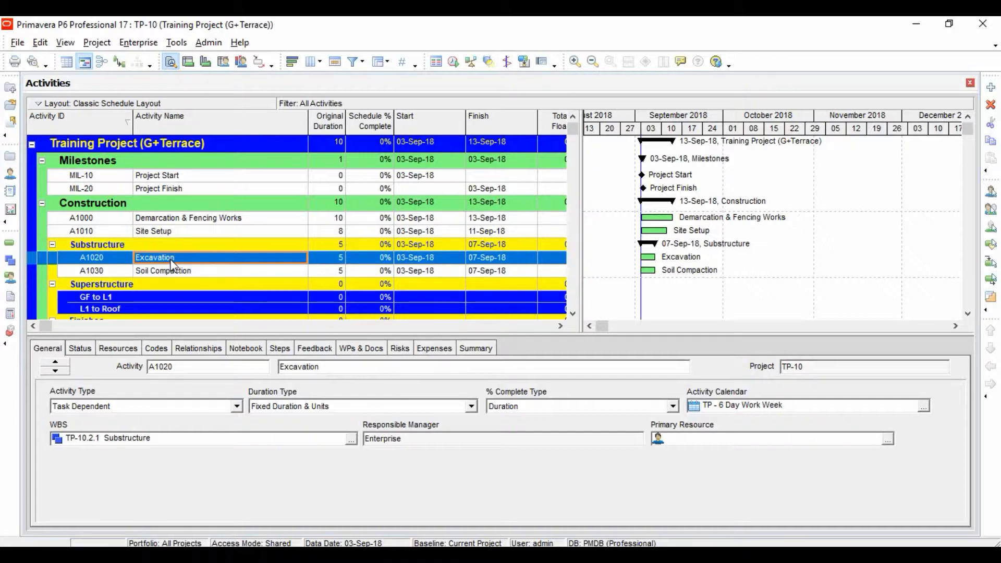
mouse_move(178, 227)
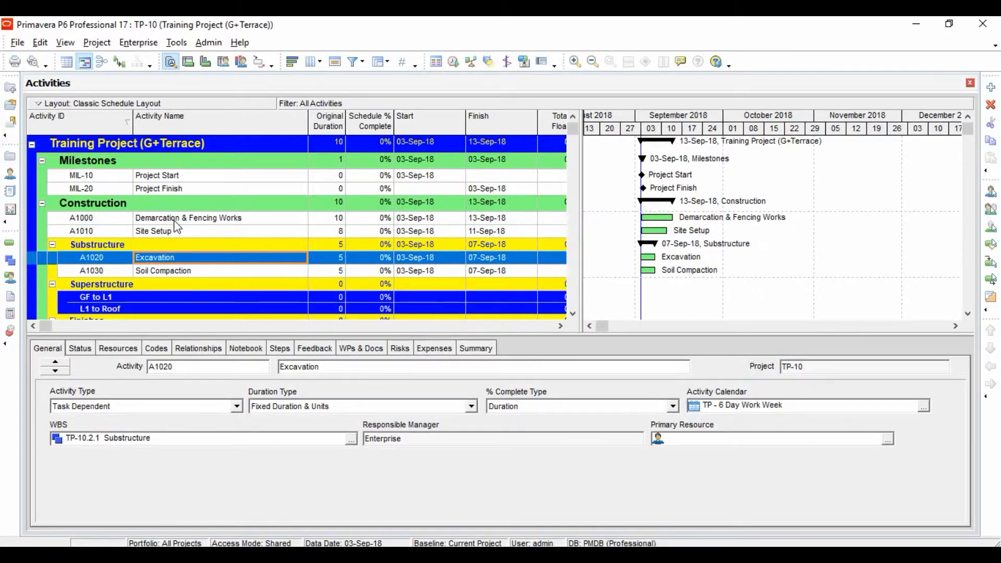
click(188, 218)
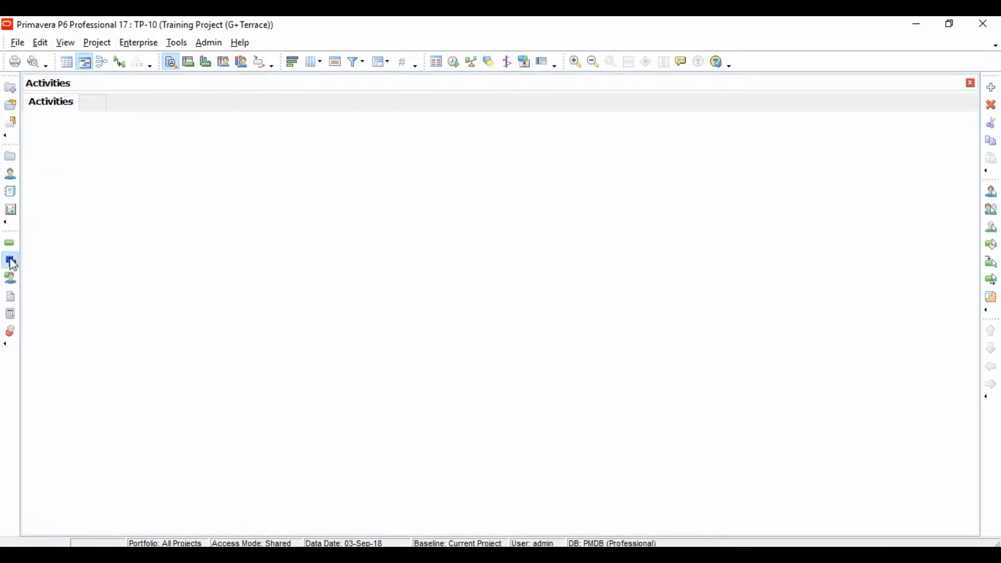
Add WBS element TP-10.2.4 'Initial Works' under Construction in the WBS window
click(10, 259)
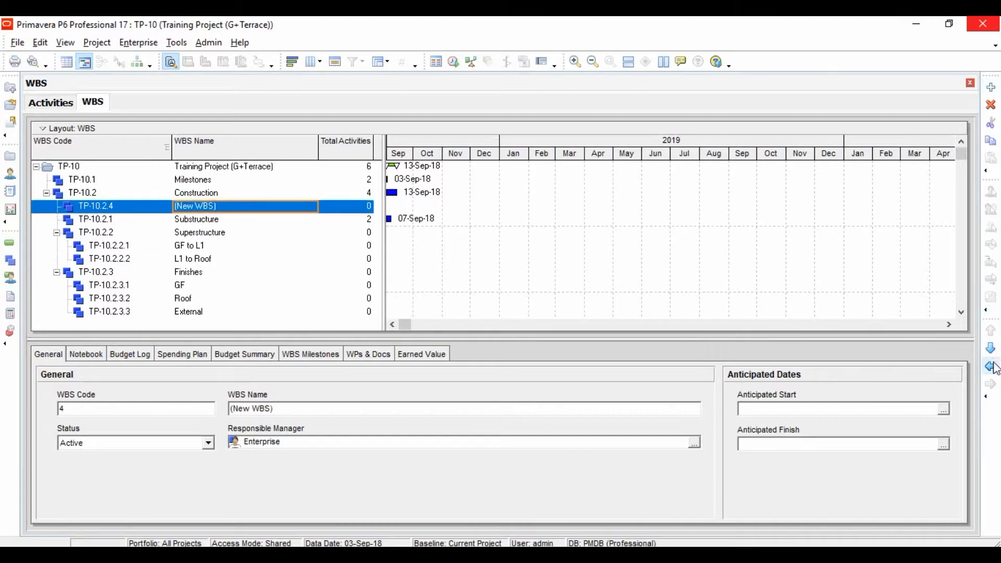
mouse_move(250, 209)
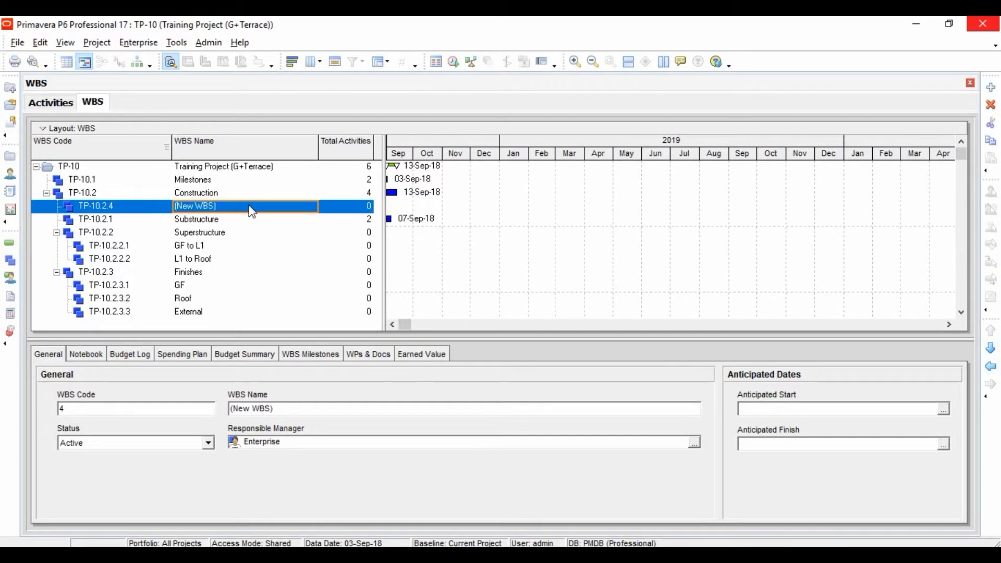
text(Initial)
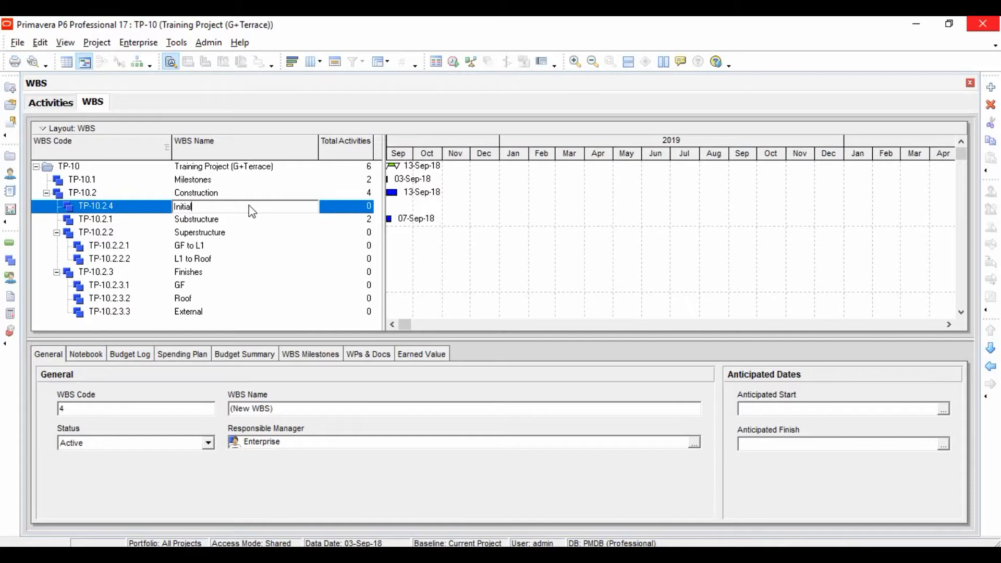
text(Wor)
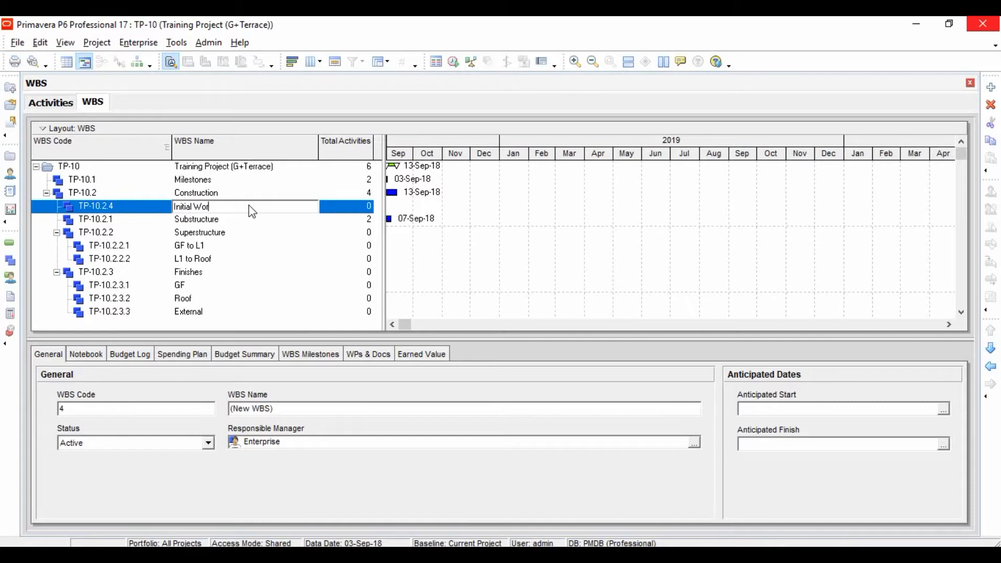
key(Enter)
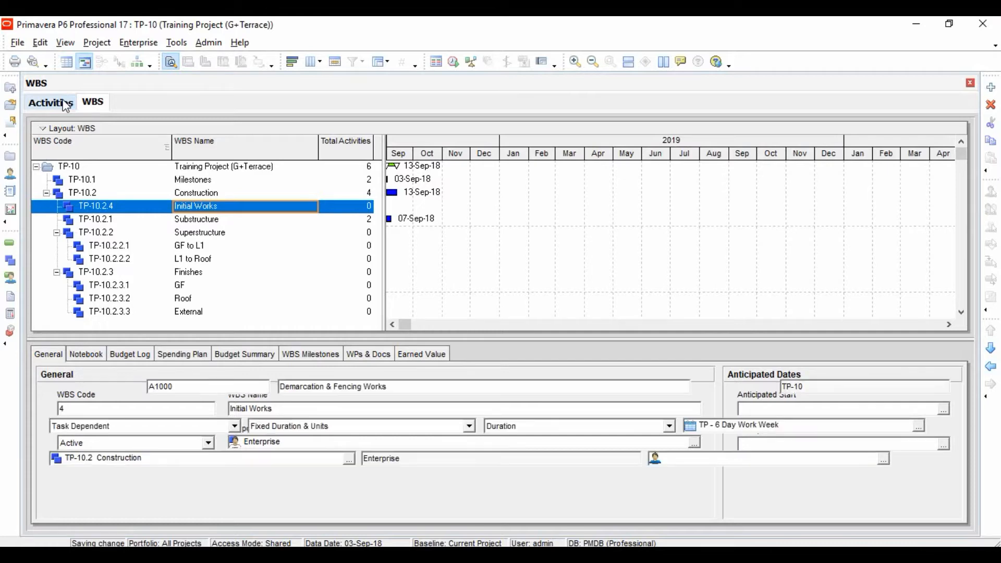
Assign A1000 and A1010 Site Setup to WBS TP-10.2.4 Initial Works and review the schedule
click(50, 102)
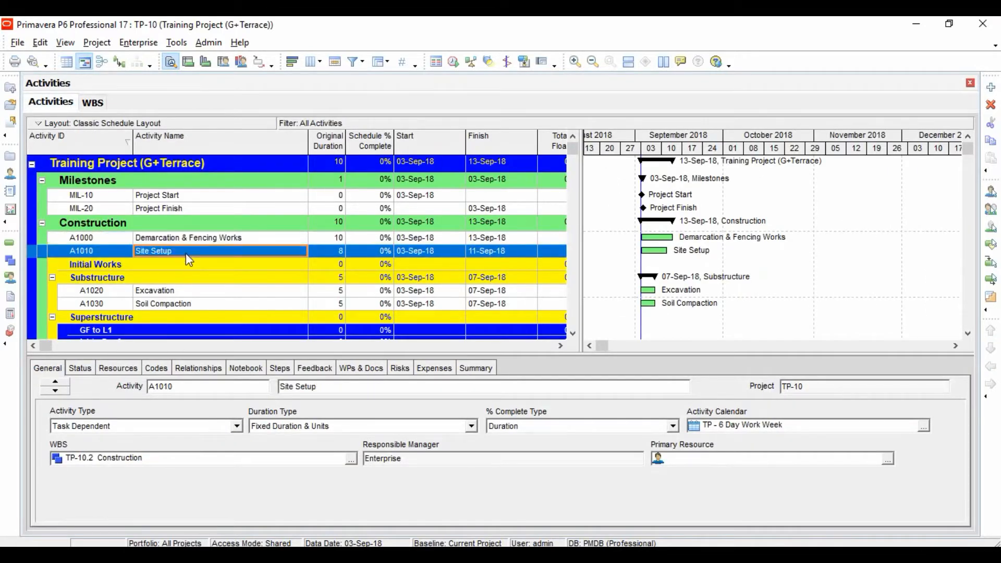
click(188, 238)
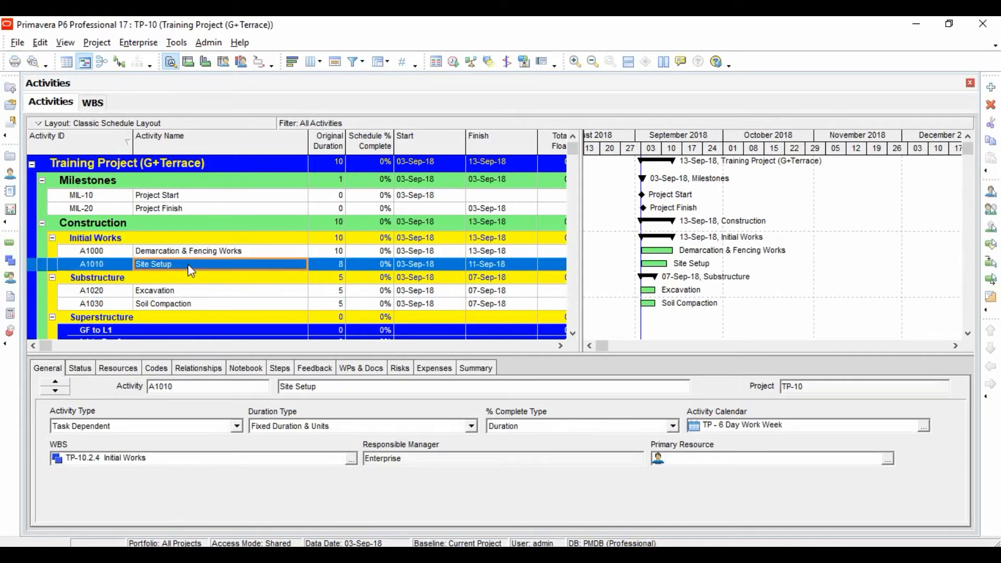
mouse_move(194, 296)
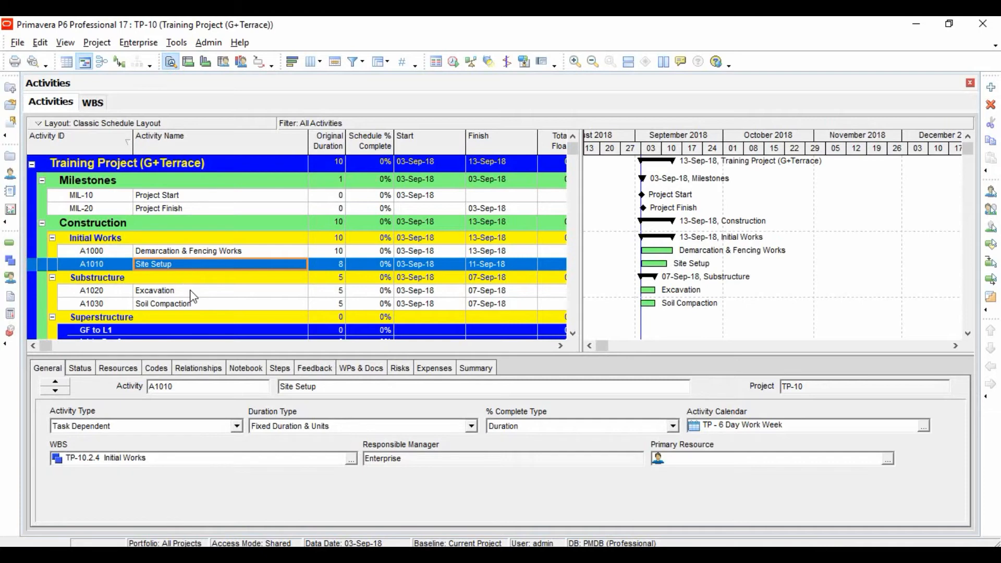
click(162, 303)
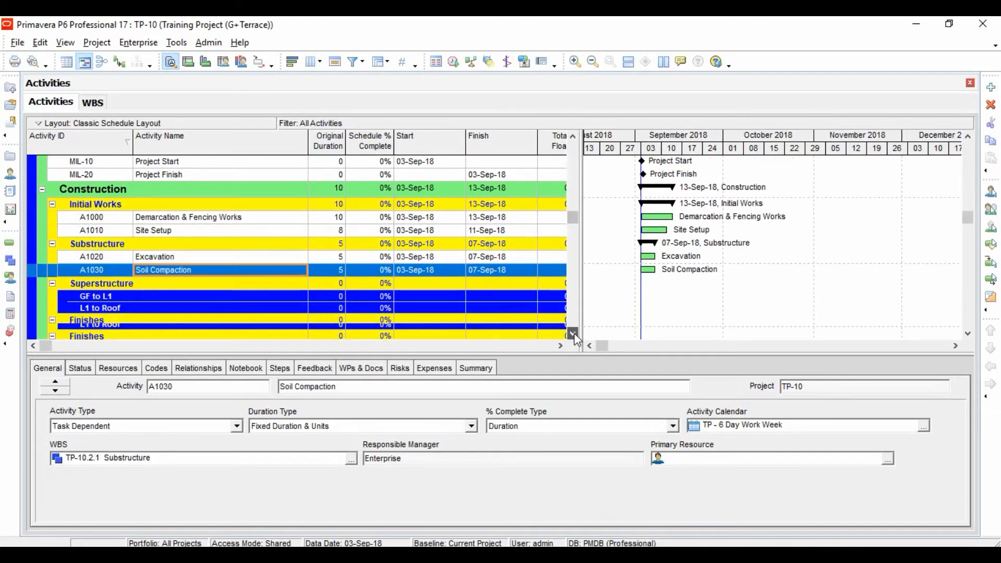
scroll(down, 3)
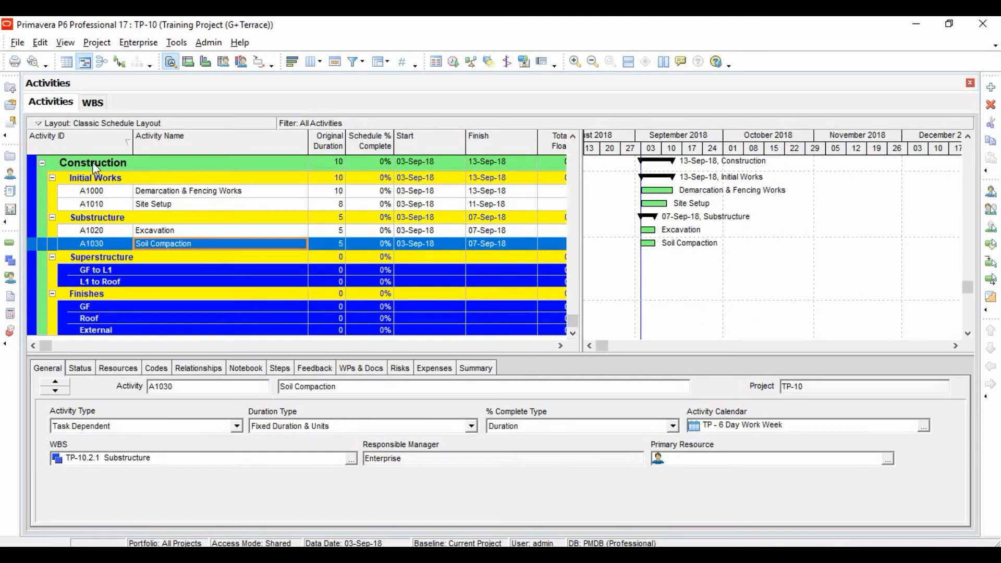